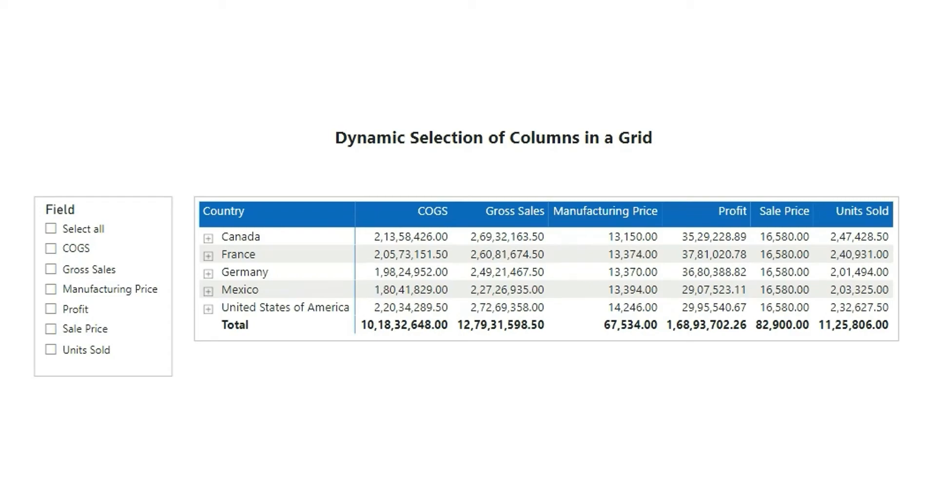
mouse_move(880, 136)
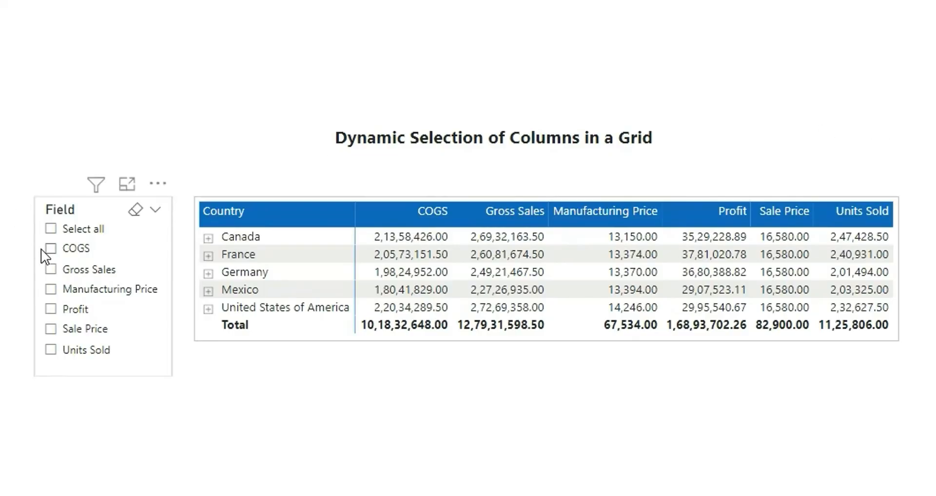
Tick COGS, Gross Sales, Manufacturing Price and Profit so the matrix shows those four columns
left_click(48, 247)
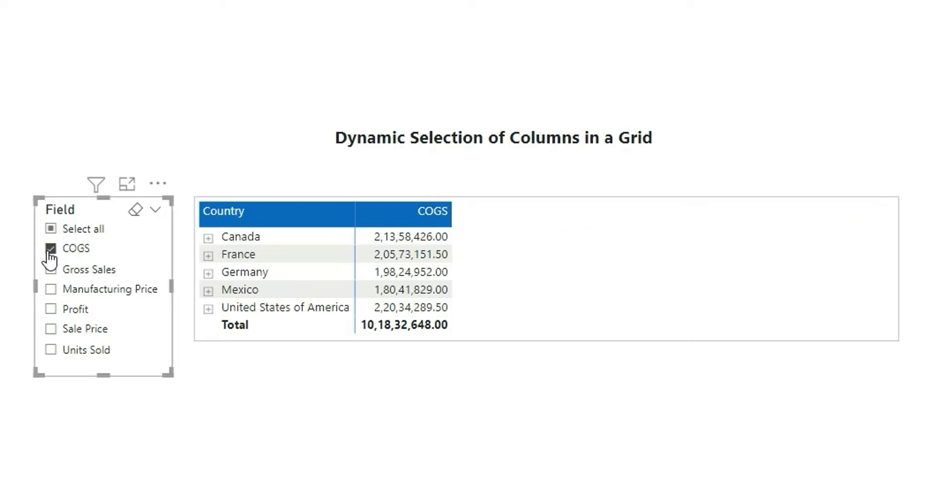
left_click(51, 269)
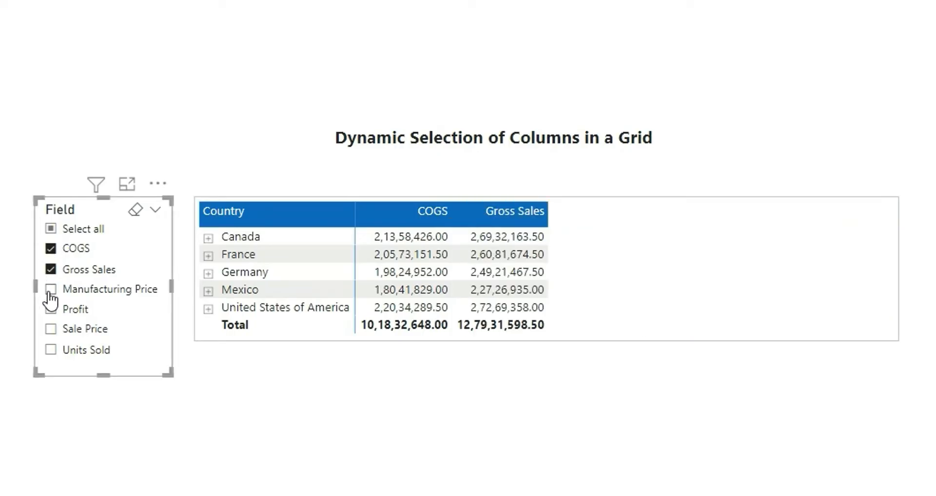
left_click(50, 289)
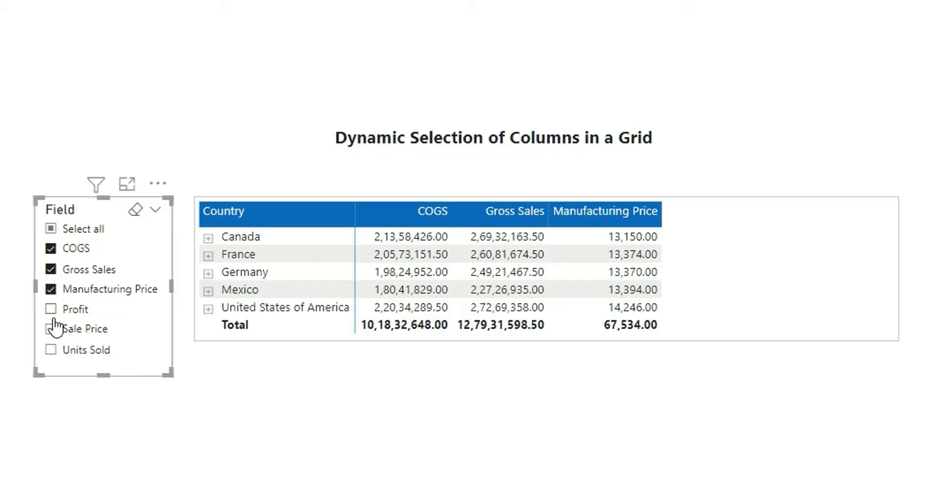
left_click(51, 308)
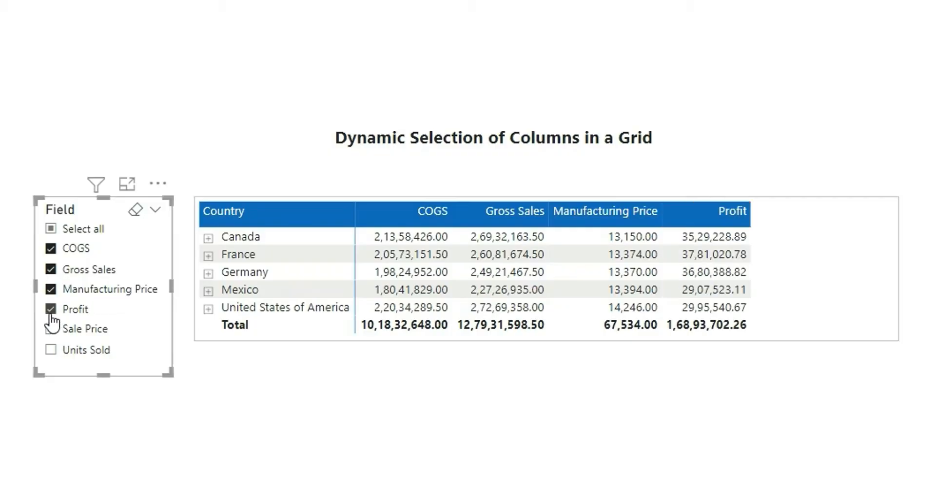